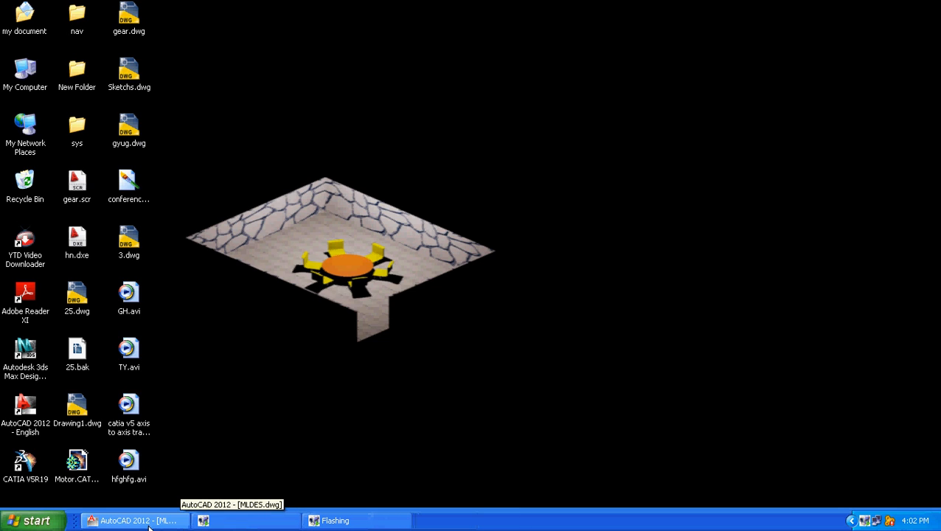
- Restore the AutoCAD window showing the 3D bracket drawing in isometric view
{"action": "left_click", "coordinate": [136, 520]}
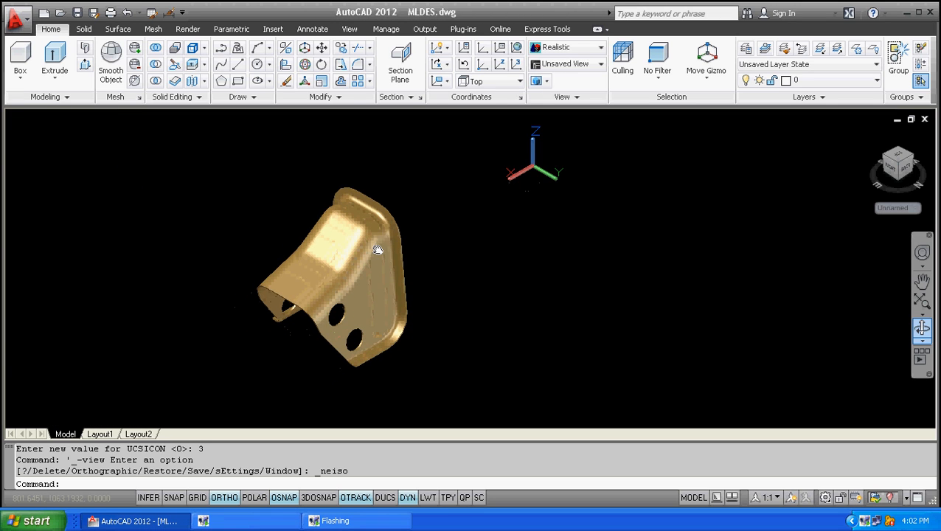
{"action": "mouse_move", "coordinate": [454, 277]}
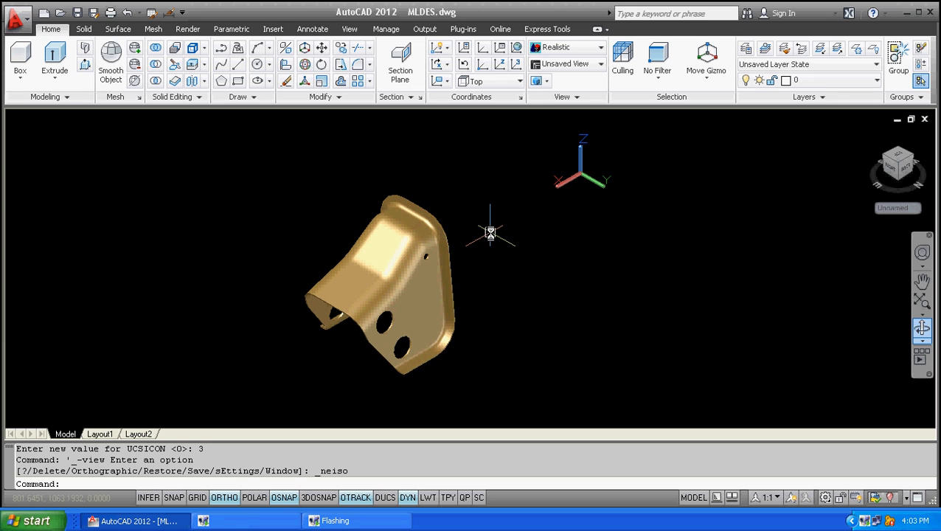
{"action": "mouse_move", "coordinate": [484, 222]}
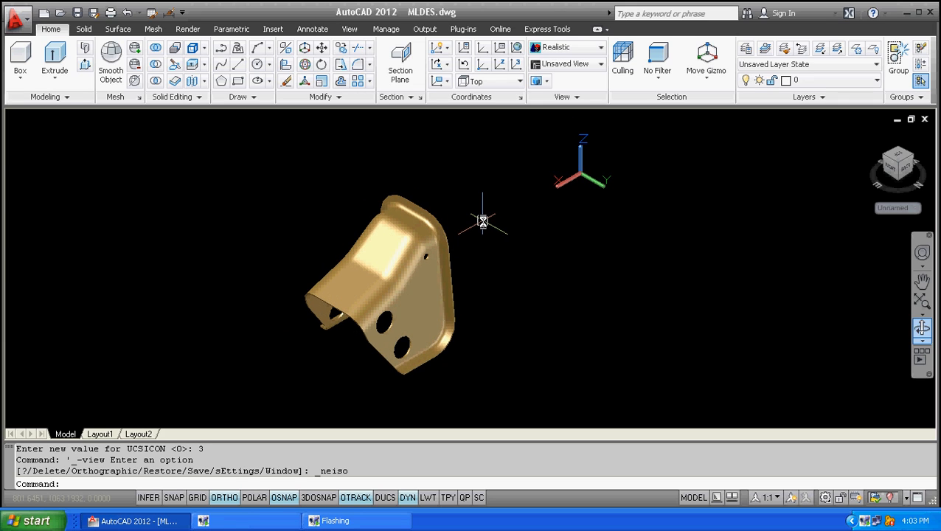
{"action": "mouse_move", "coordinate": [428, 140]}
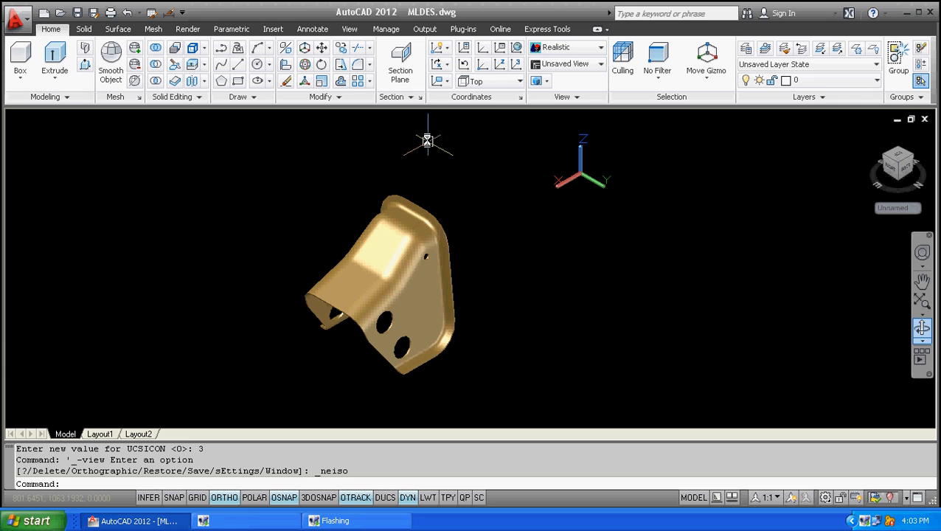
{"action": "mouse_move", "coordinate": [473, 221]}
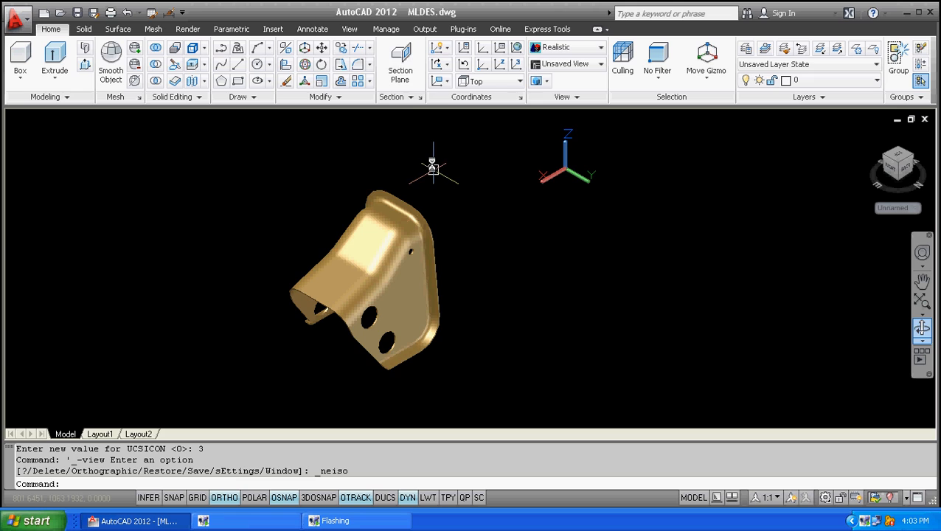
{"action": "mouse_move", "coordinate": [52, 145]}
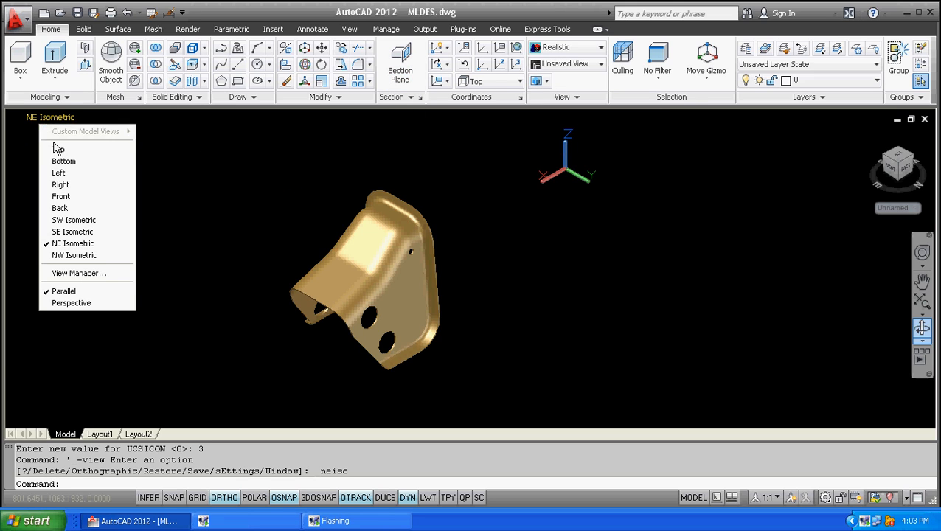
{"action": "mouse_move", "coordinate": [59, 149]}
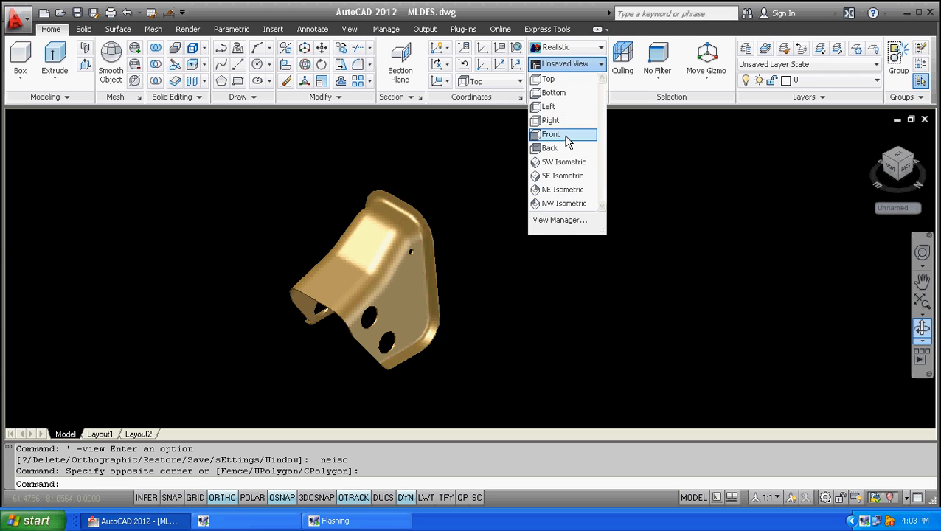
{"action": "mouse_move", "coordinate": [548, 80]}
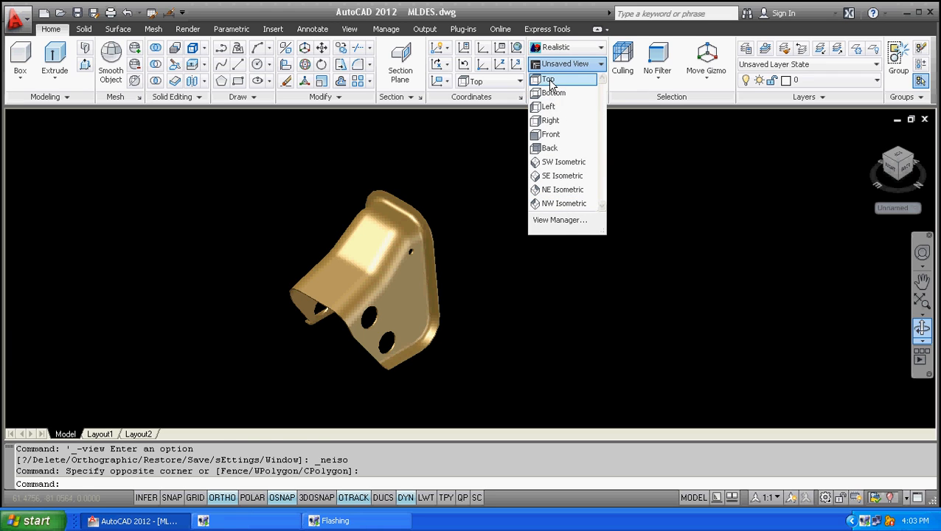
- From Top view, place a section plane cutting straight across the bracket
{"action": "left_click", "coordinate": [548, 79]}
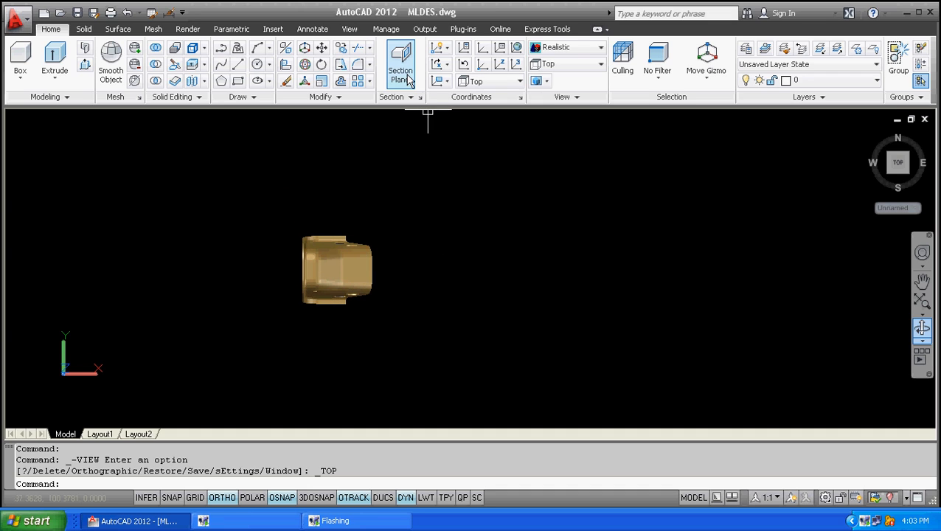
{"action": "left_click", "coordinate": [400, 61]}
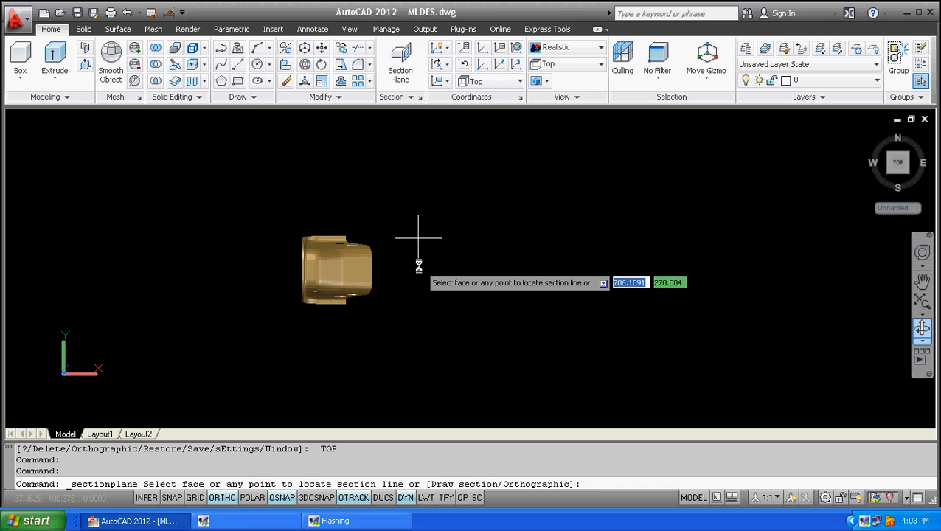
{"action": "mouse_move", "coordinate": [406, 266]}
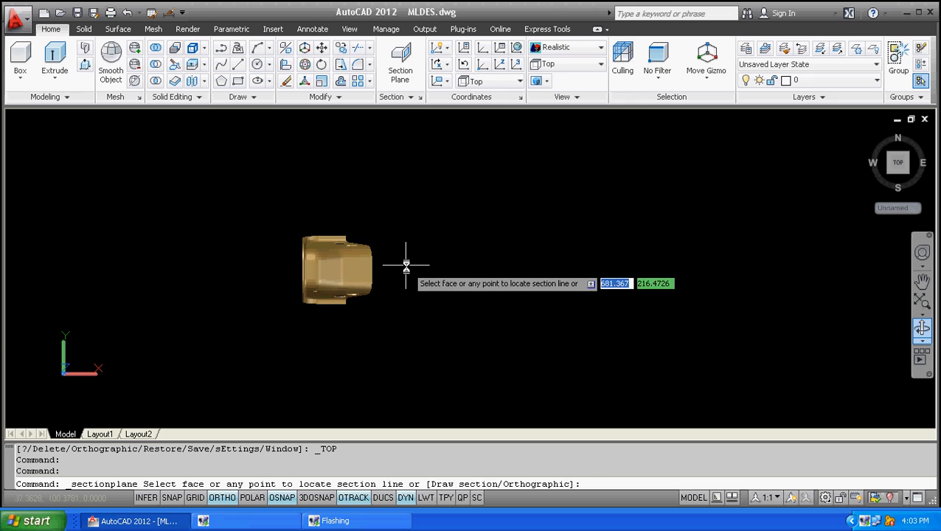
{"action": "left_click", "coordinate": [406, 266]}
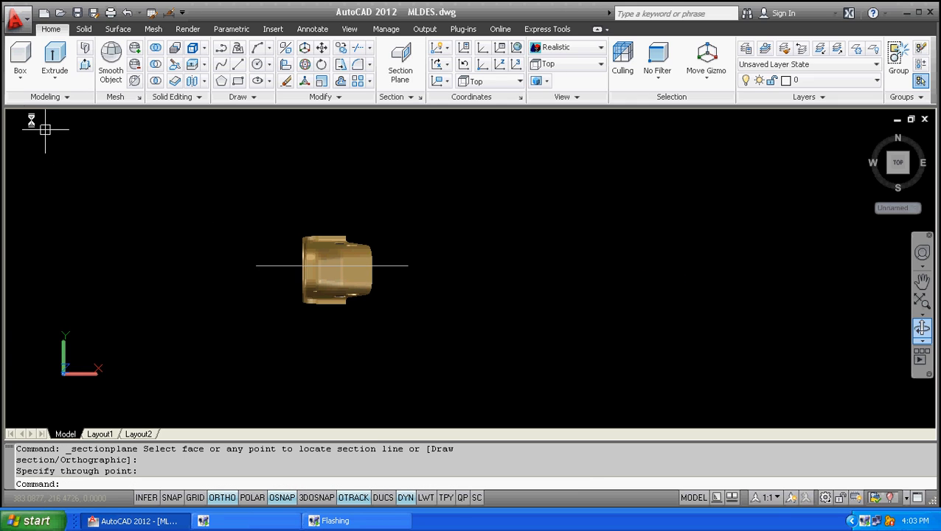
{"action": "left_click", "coordinate": [33, 118]}
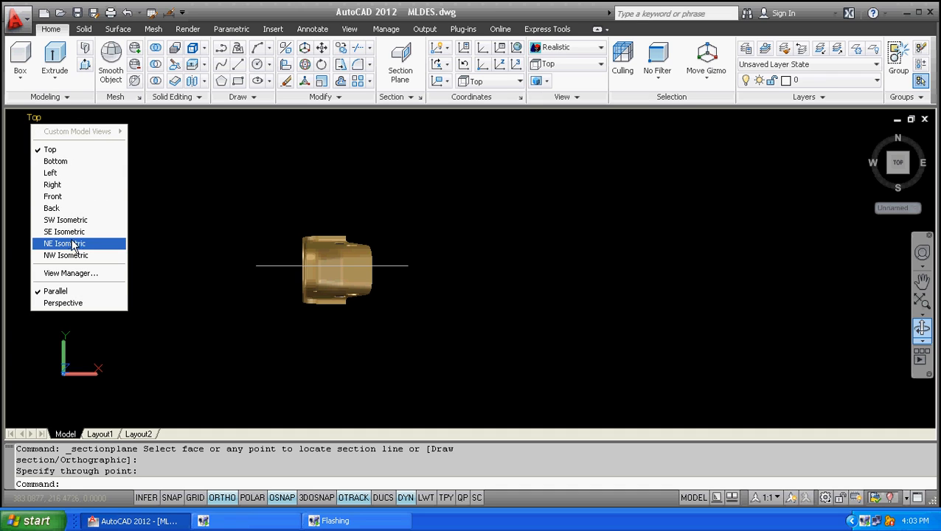
- Switch to NE Isometric and turn on Live Section for the section plane
{"action": "left_click", "coordinate": [65, 244]}
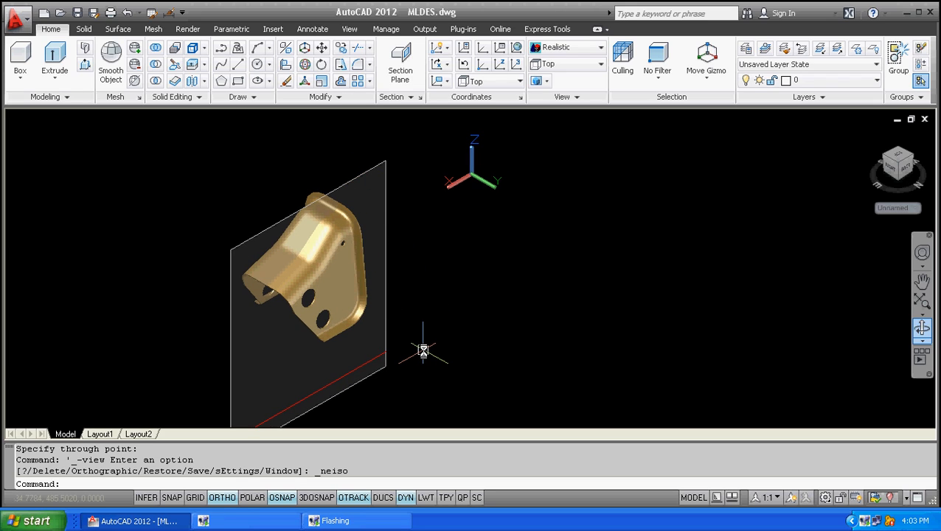
{"action": "mouse_move", "coordinate": [407, 286]}
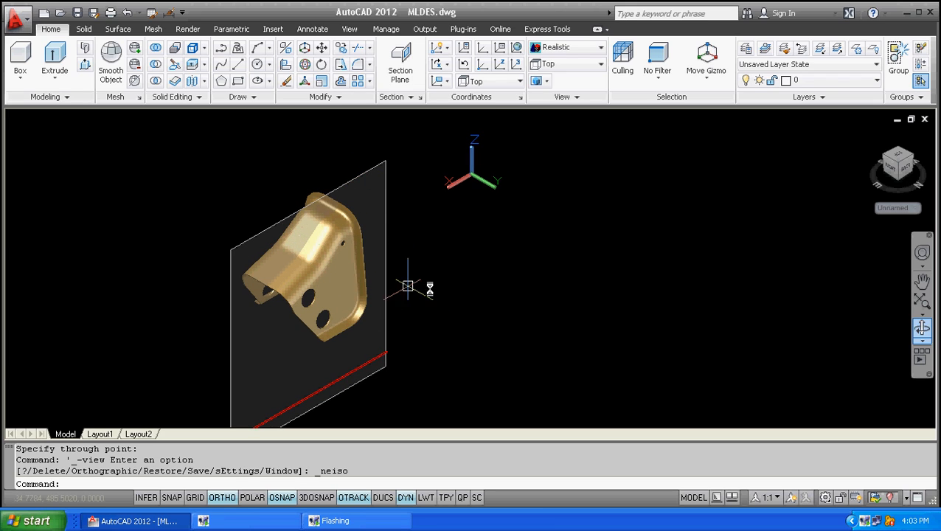
{"action": "mouse_move", "coordinate": [371, 180]}
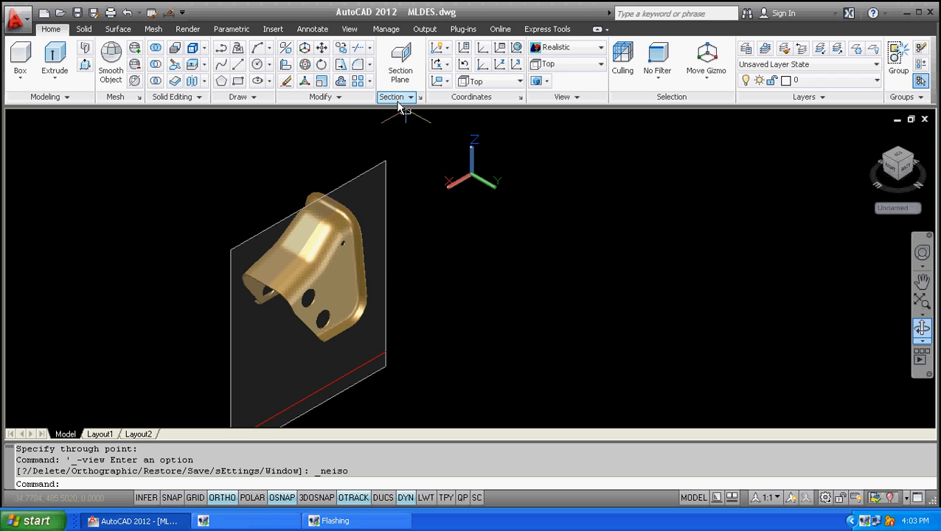
{"action": "left_click", "coordinate": [396, 98]}
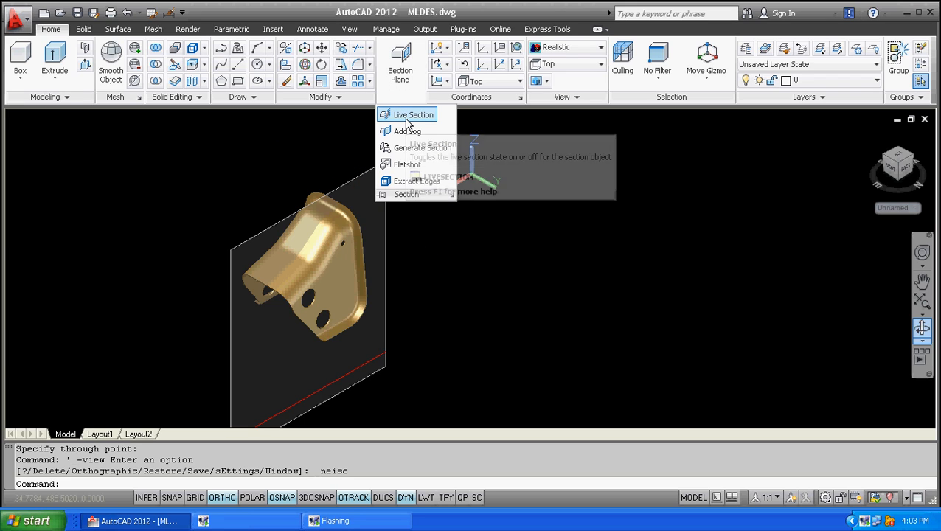
{"action": "left_click", "coordinate": [413, 115]}
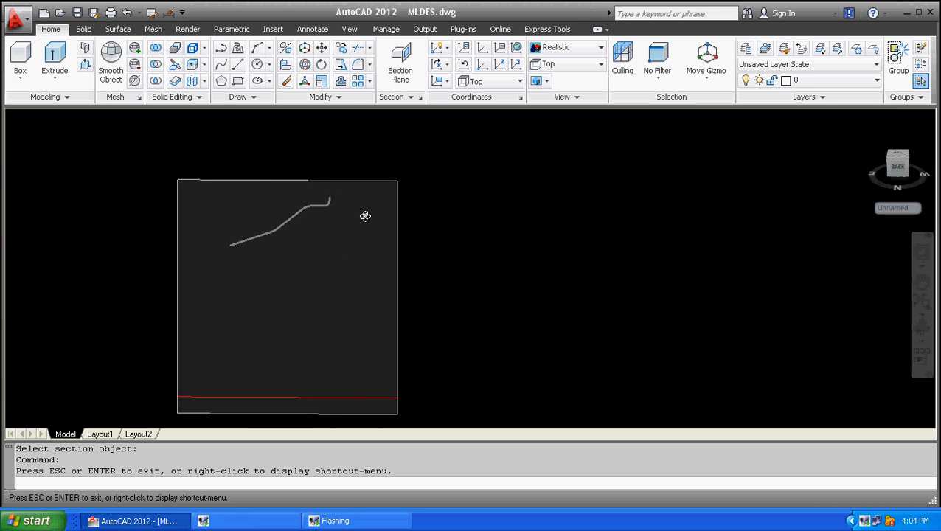
- Exit orbit mode and expand the Section panel's extra tools
{"action": "right_click", "coordinate": [366, 215]}
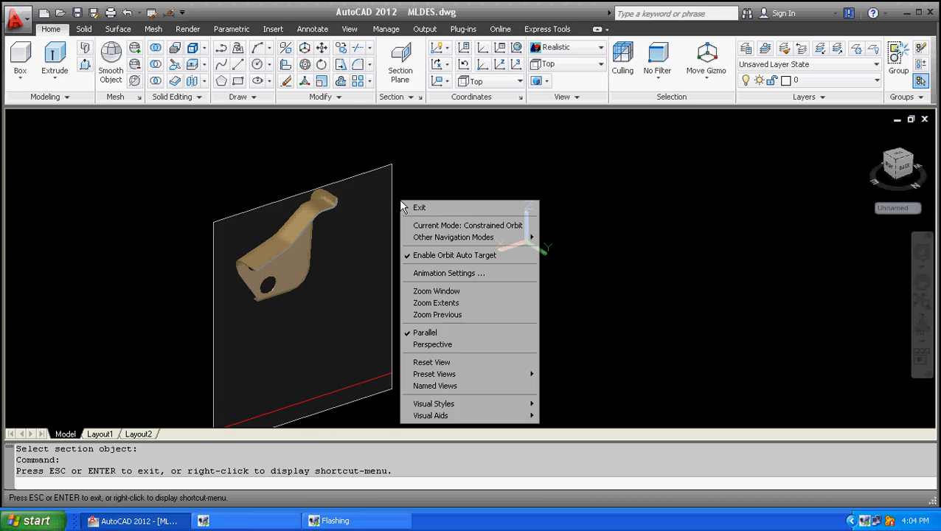
{"action": "left_click", "coordinate": [419, 206]}
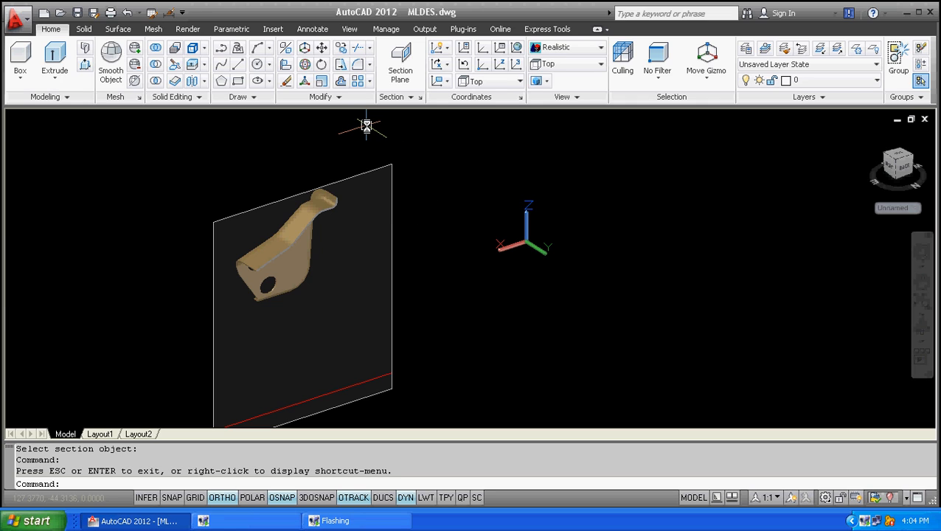
{"action": "mouse_move", "coordinate": [376, 125]}
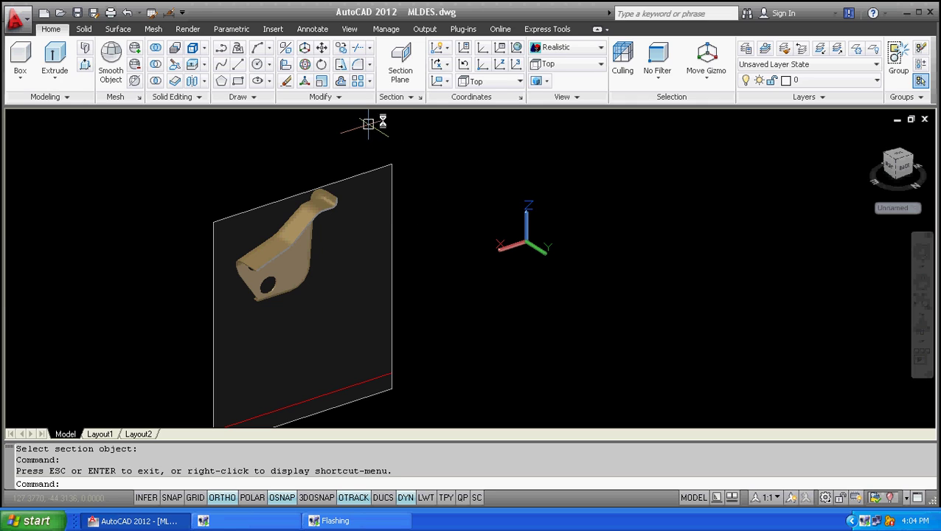
{"action": "left_click", "coordinate": [399, 97]}
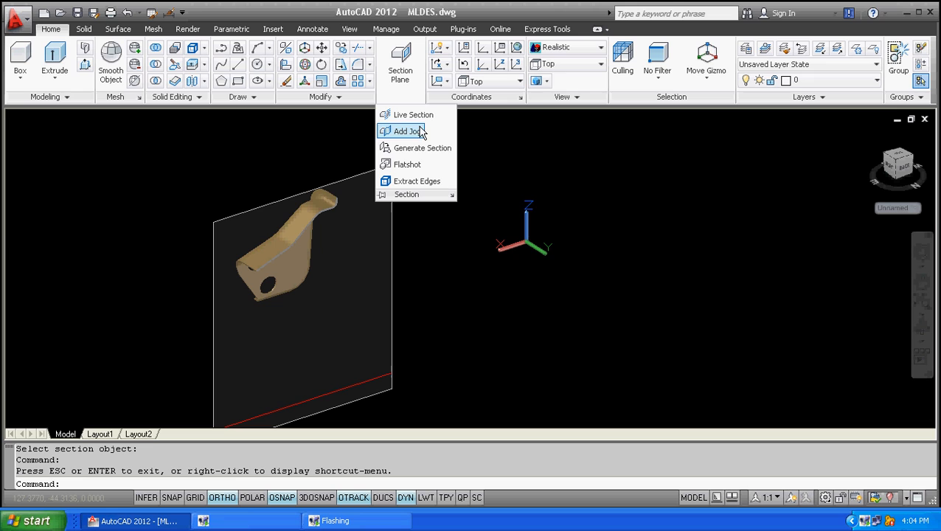
{"action": "mouse_move", "coordinate": [422, 147]}
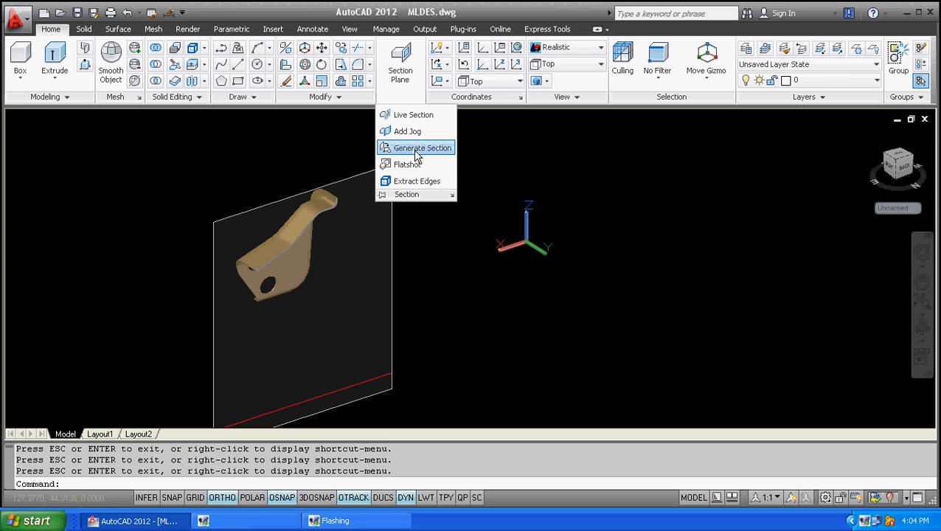
- Generate a 2D Section/Elevation block from the section plane through the bracket
{"action": "left_click", "coordinate": [422, 148]}
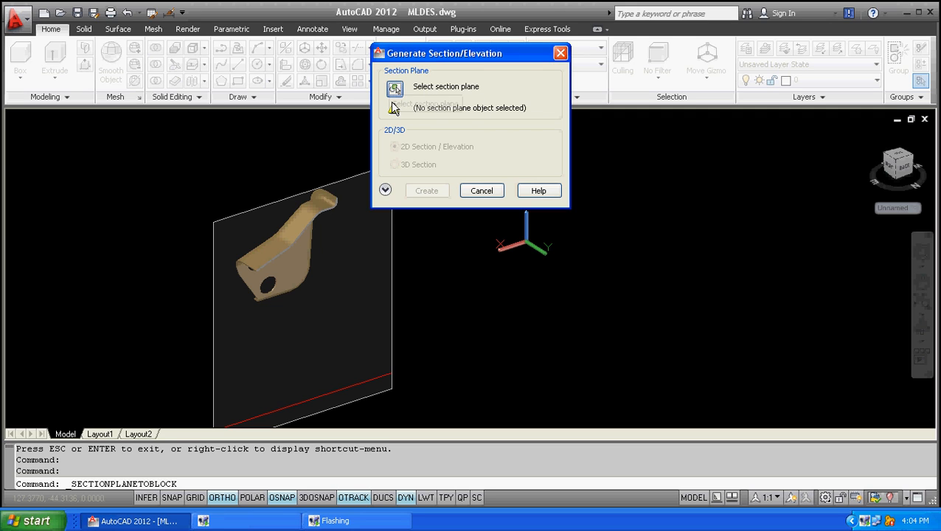
{"action": "mouse_move", "coordinate": [396, 90]}
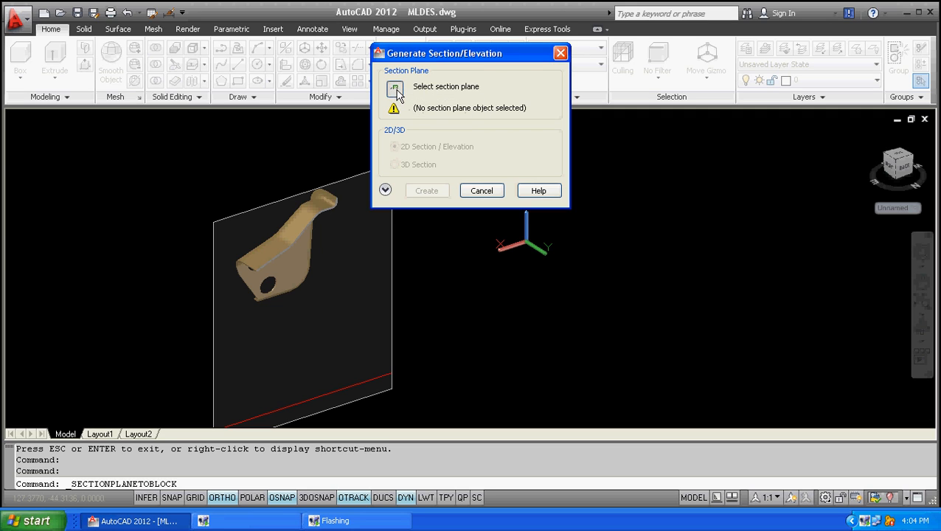
{"action": "left_click", "coordinate": [396, 90]}
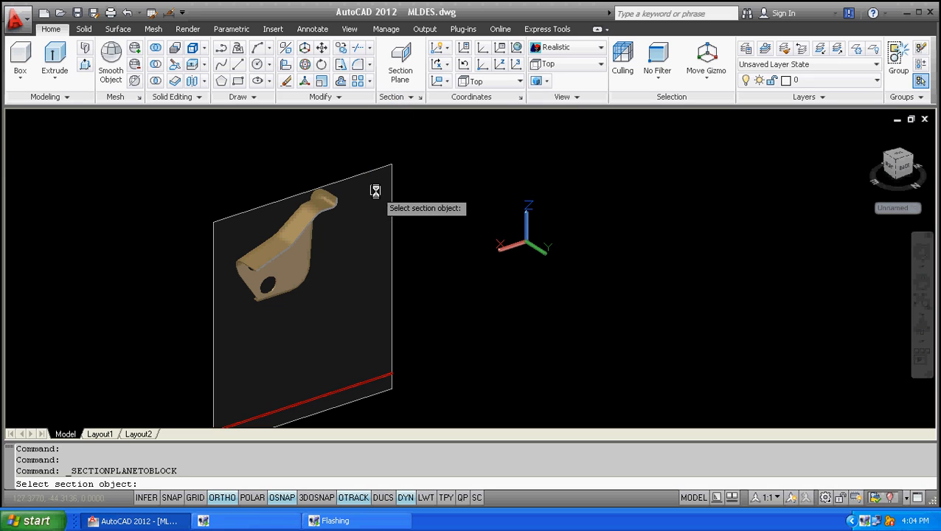
{"action": "left_click", "coordinate": [302, 280]}
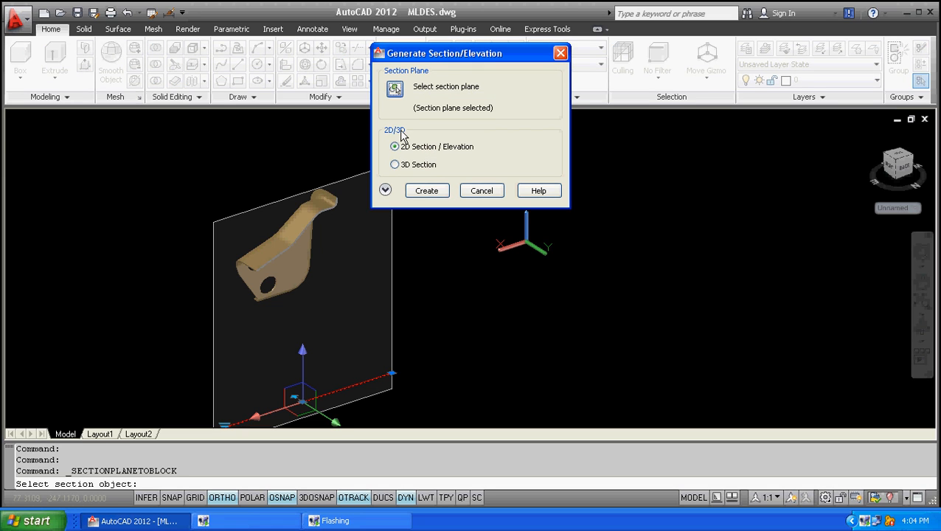
{"action": "mouse_move", "coordinate": [465, 150]}
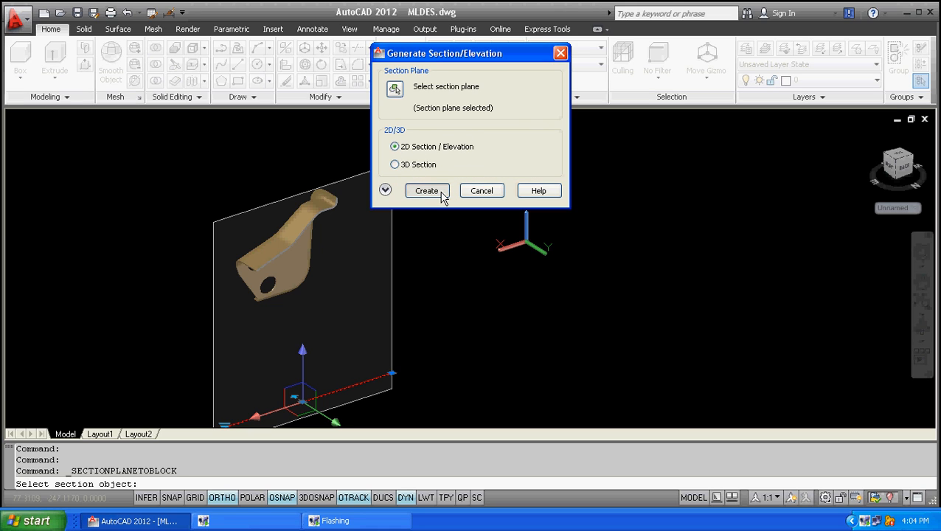
{"action": "left_click", "coordinate": [426, 190]}
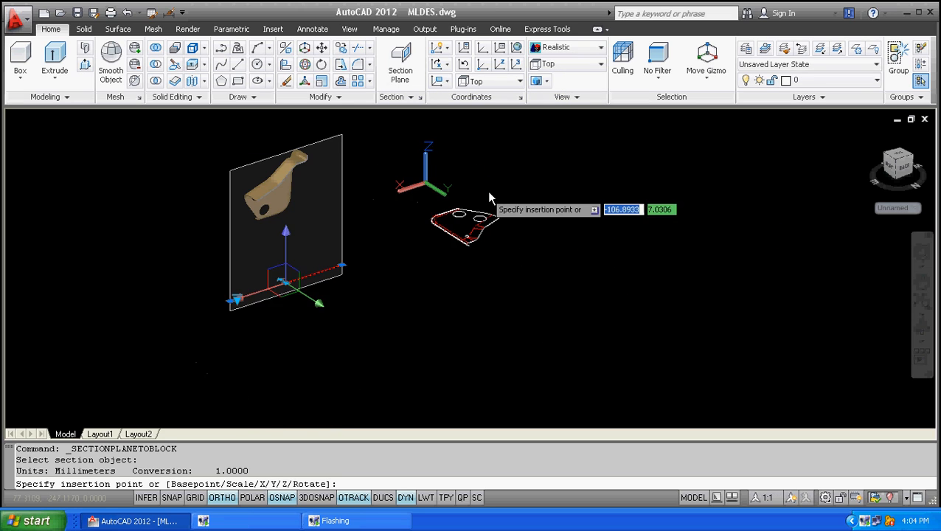
{"action": "mouse_move", "coordinate": [472, 207]}
{"action": "type", "text": "0"}
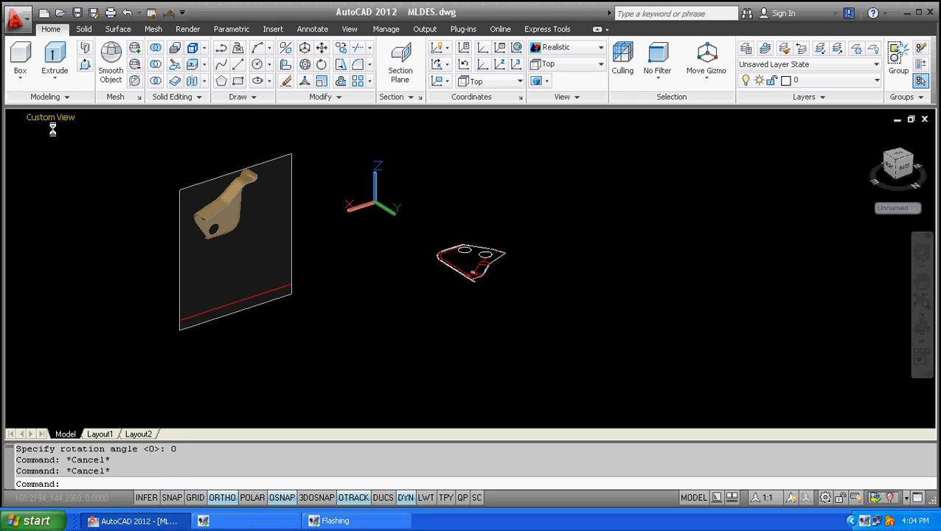
- Erase the section block and the section plane, leaving only the bracket solid
{"action": "left_click", "coordinate": [50, 118]}
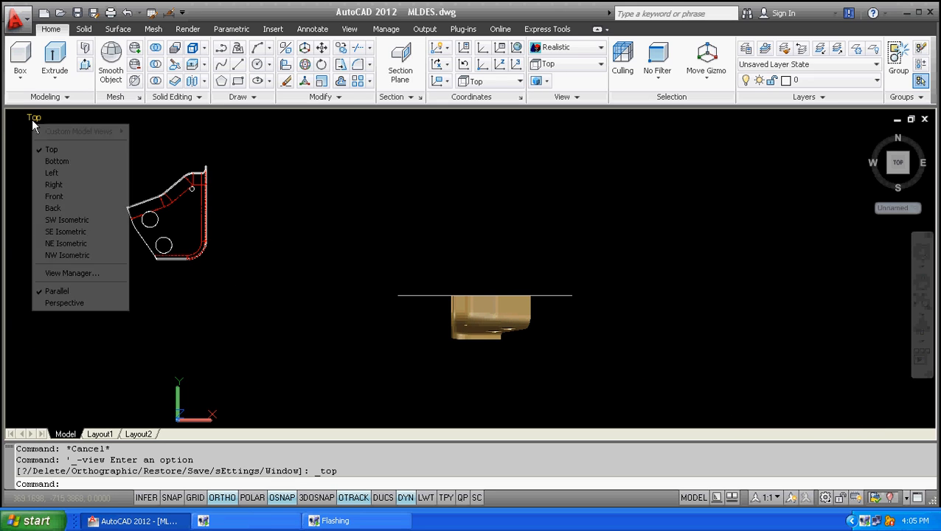
{"action": "mouse_move", "coordinate": [209, 269]}
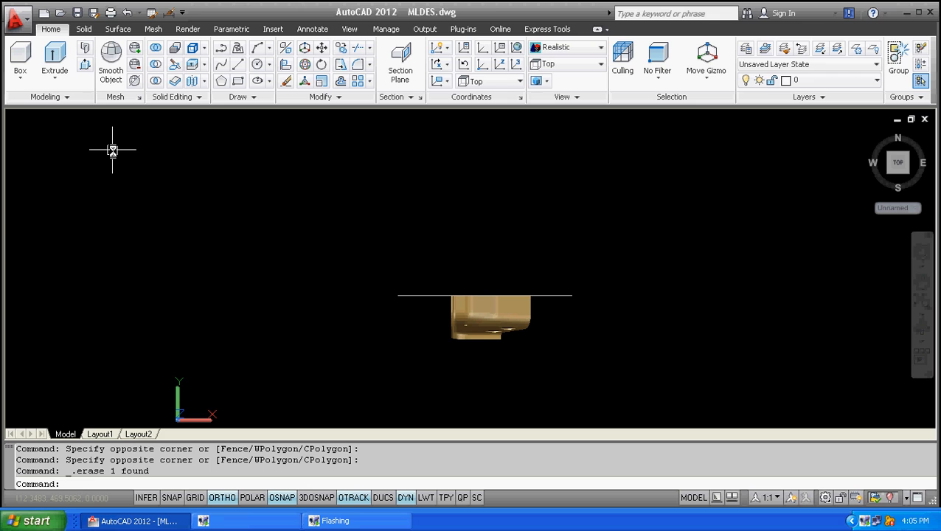
{"action": "left_click", "coordinate": [32, 116]}
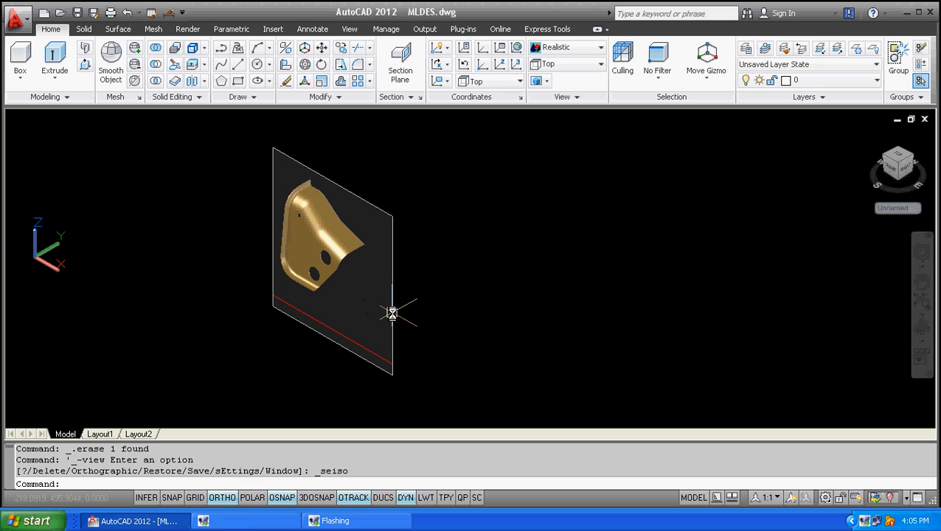
{"action": "left_click", "coordinate": [393, 313]}
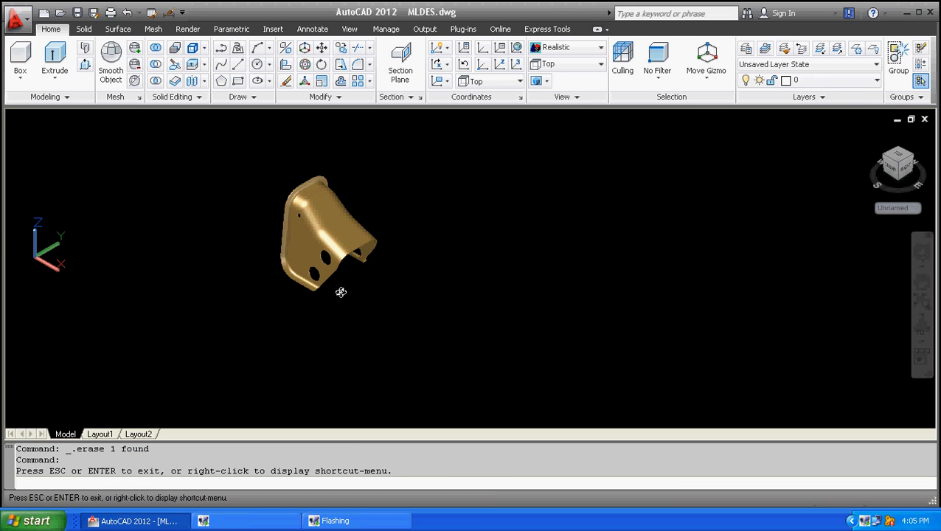
{"action": "left_click_drag", "start_coordinate": [341, 292], "coordinate": [372, 292]}
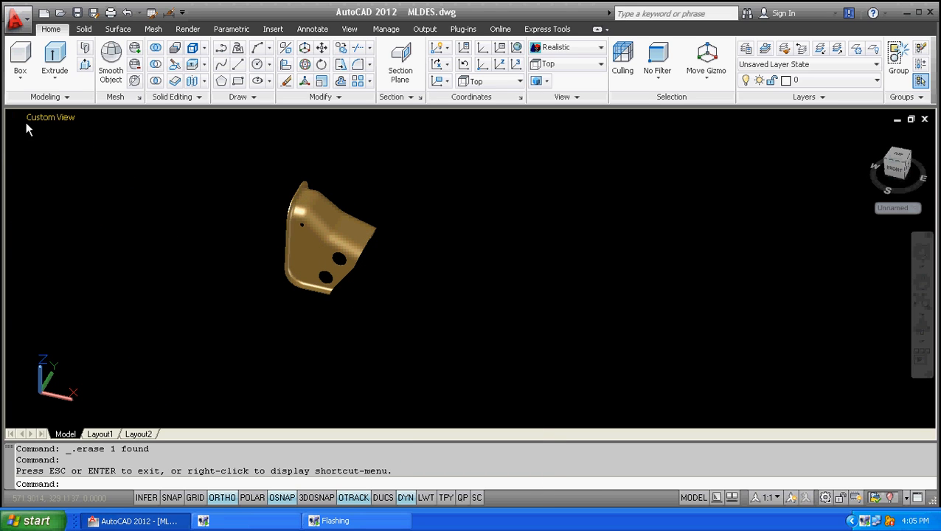
- Set the viewport to Front view and expand the Section panel tools
{"action": "left_click", "coordinate": [50, 116]}
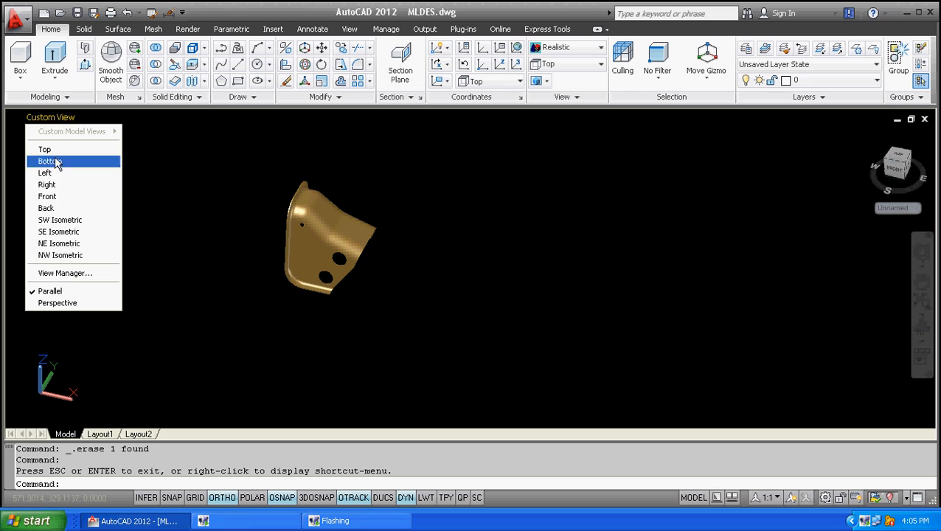
{"action": "left_click", "coordinate": [49, 161]}
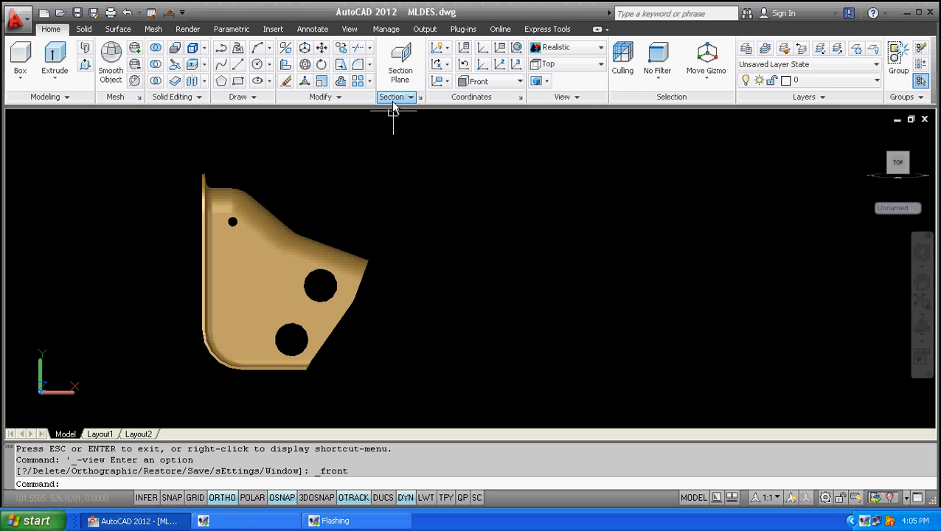
{"action": "left_click", "coordinate": [392, 97]}
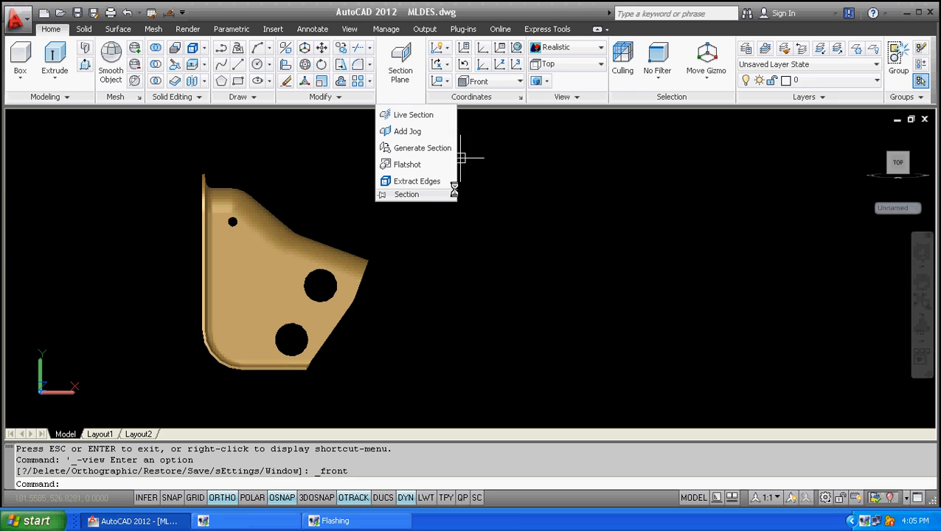
- Create a Flatshot as a new block with obscured lines in DASHED linetype
{"action": "left_click", "coordinate": [407, 163]}
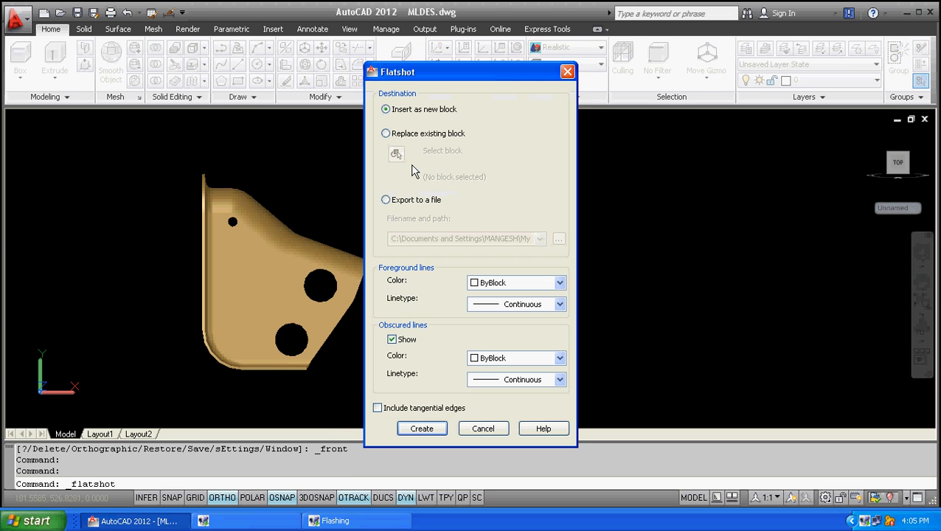
{"action": "mouse_move", "coordinate": [441, 121]}
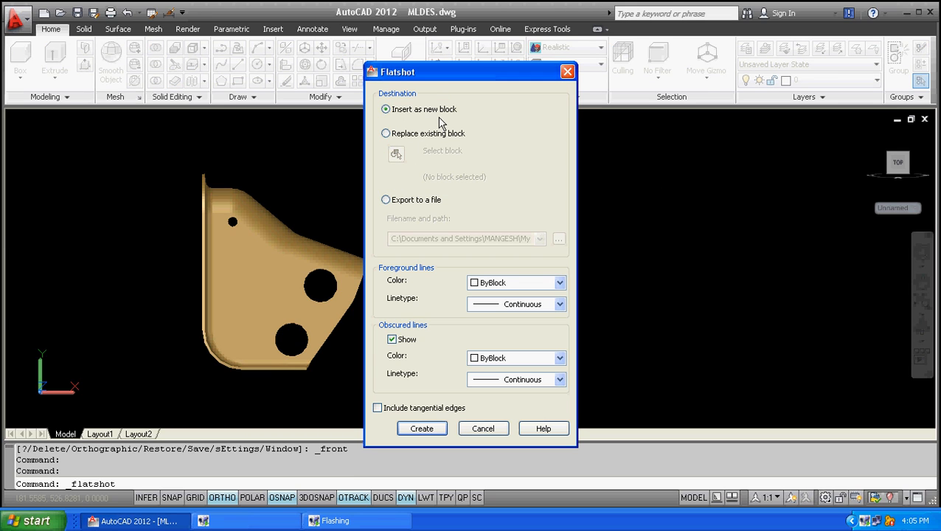
{"action": "mouse_move", "coordinate": [422, 427]}
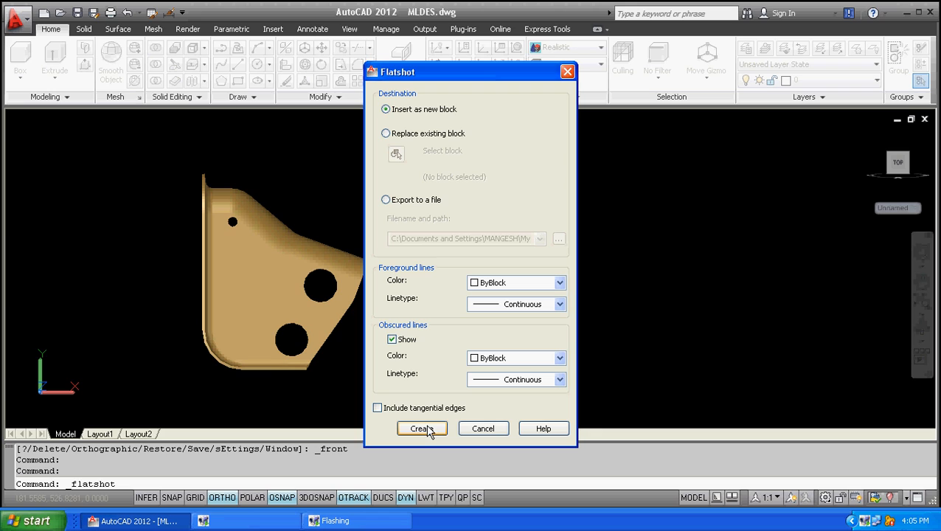
{"action": "left_click", "coordinate": [559, 379]}
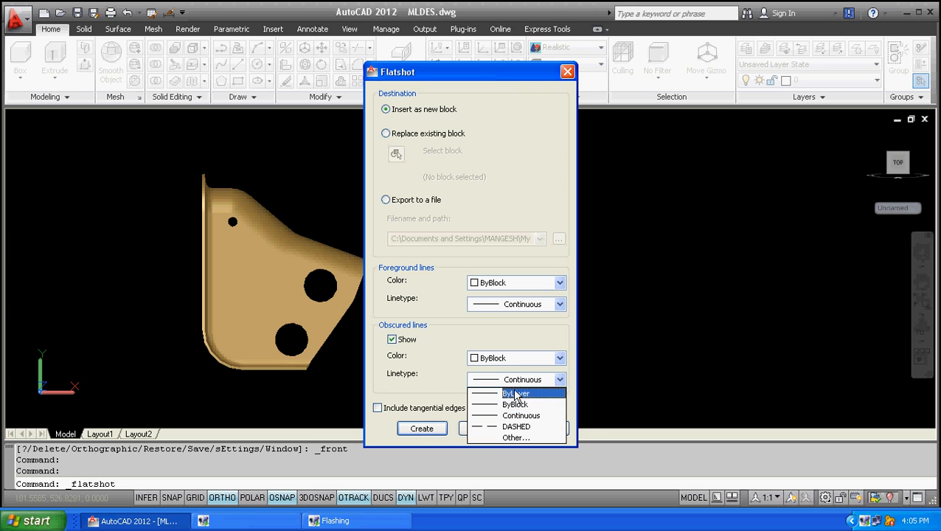
{"action": "left_click", "coordinate": [516, 426]}
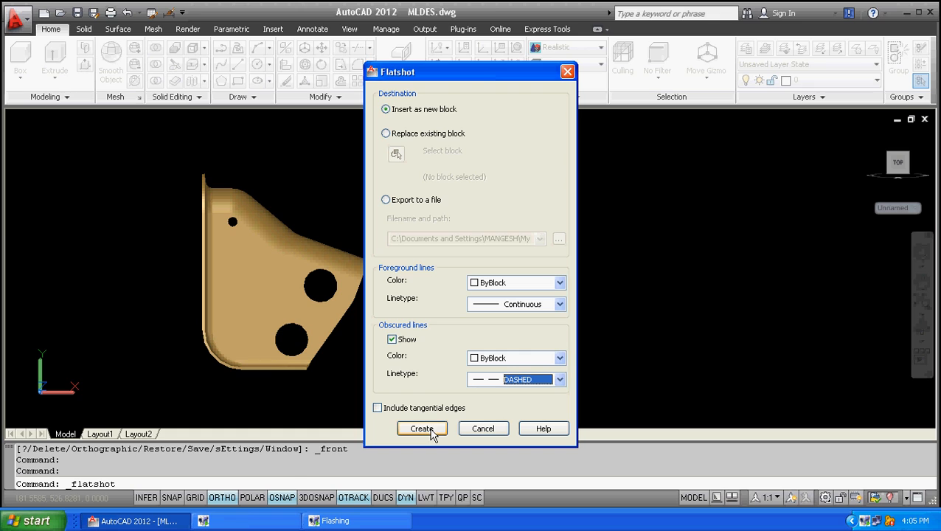
{"action": "left_click", "coordinate": [422, 428]}
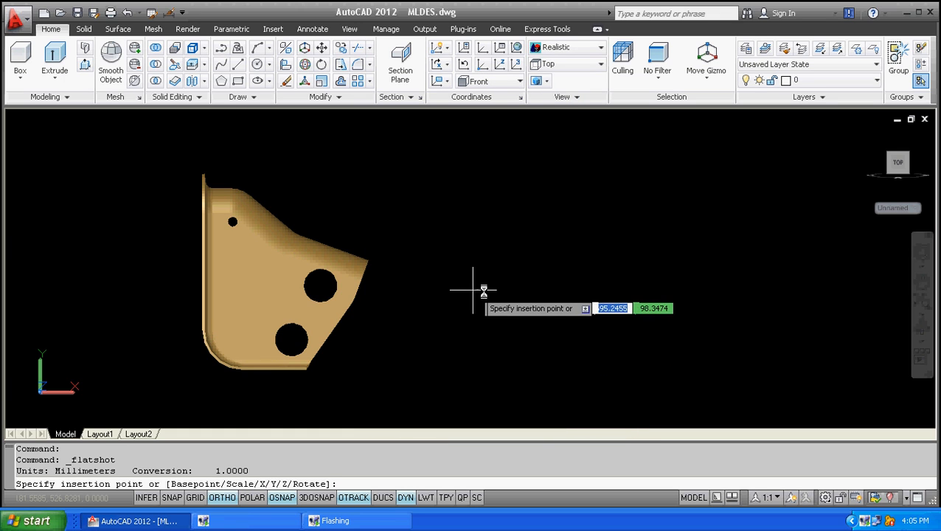
- Insert the flatshot outline right of the bracket, select it and begin MOVE
{"action": "left_click", "coordinate": [479, 294]}
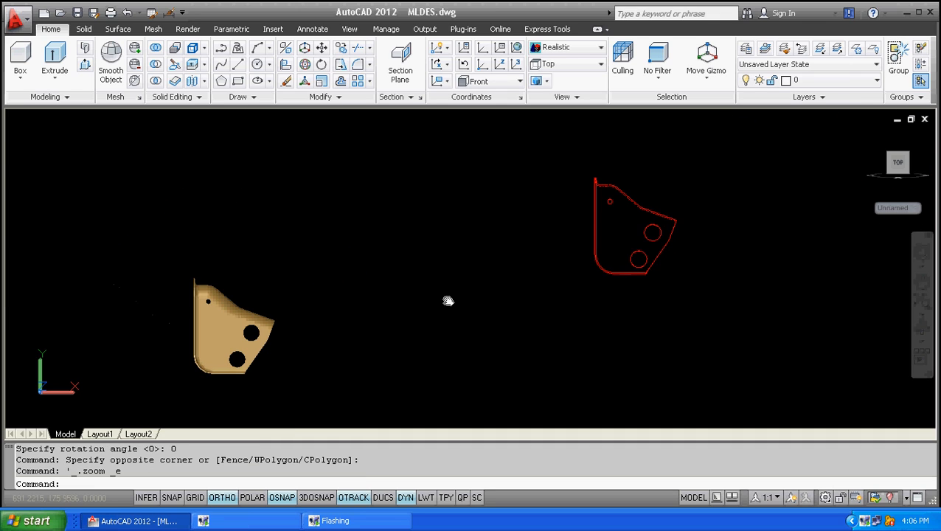
{"action": "left_click", "coordinate": [636, 227]}
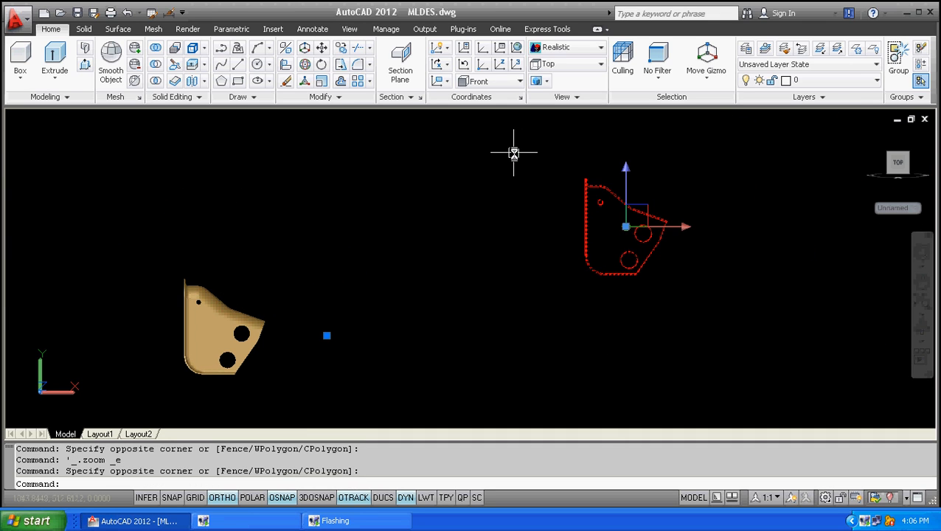
{"action": "type", "text": "m"}
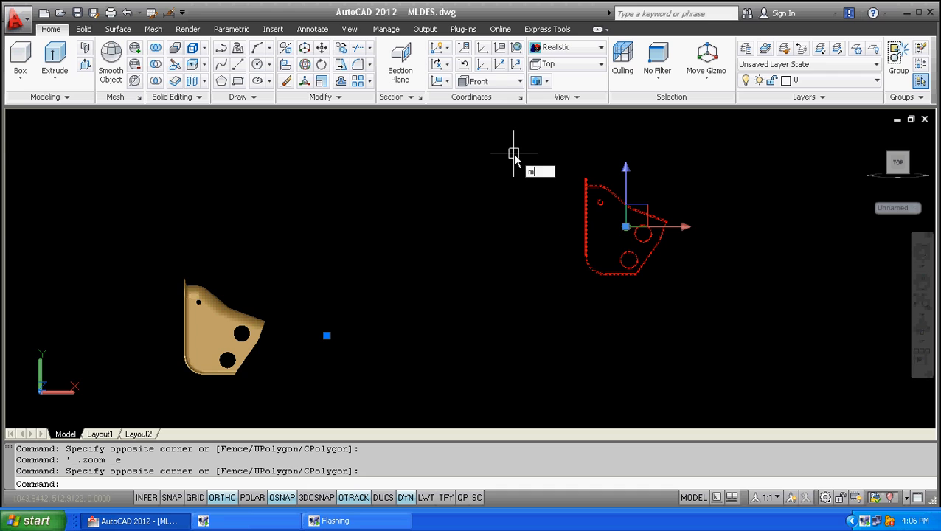